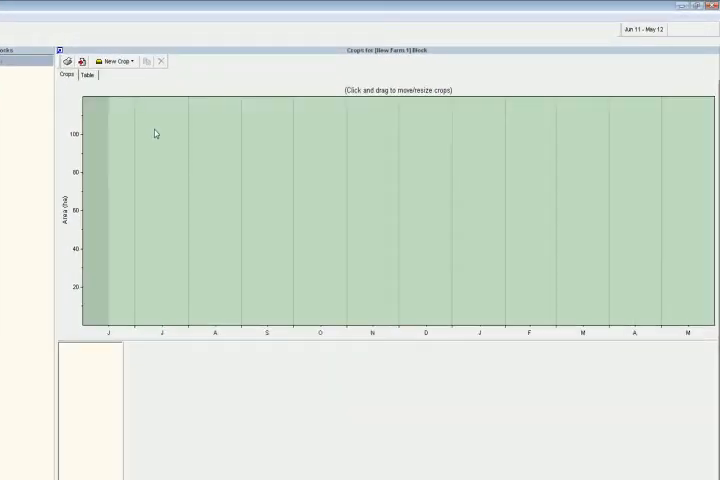
- Choose Pasture Silage from the New Crop list to reach paddock selection
click(114, 60)
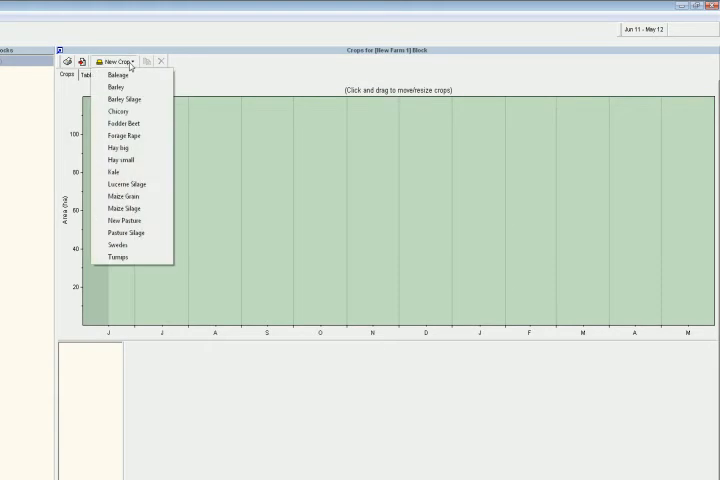
click(126, 232)
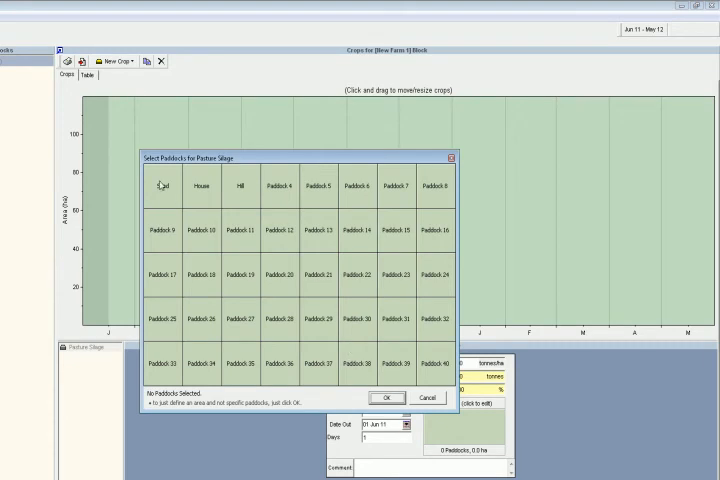
- Confirm the paddocks and set the Pasture Silage block's area and dates in its properties
click(386, 396)
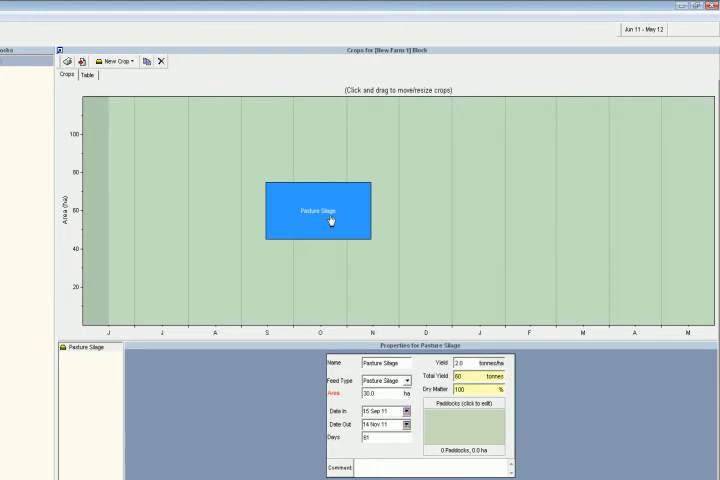
mouse_move(368, 272)
text(22)
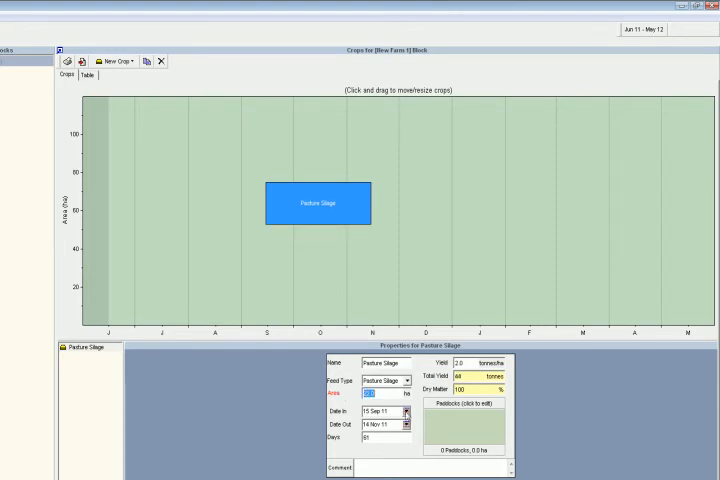
click(406, 424)
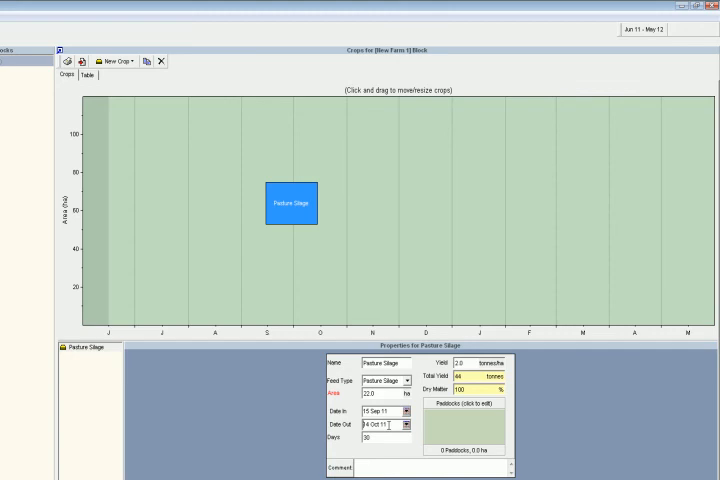
click(464, 362)
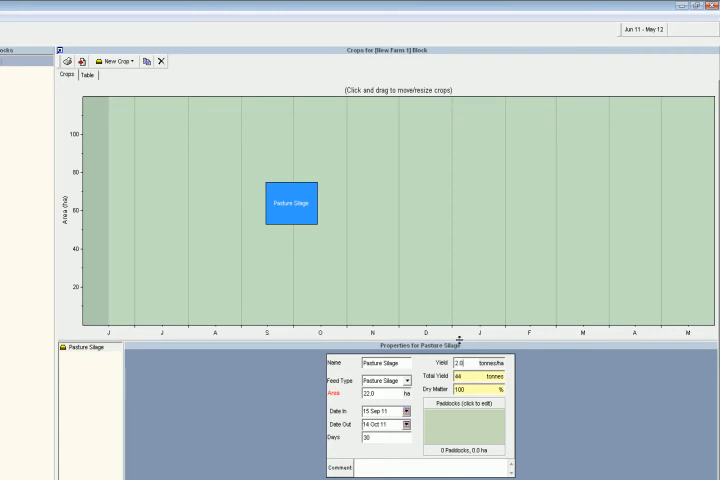
click(116, 60)
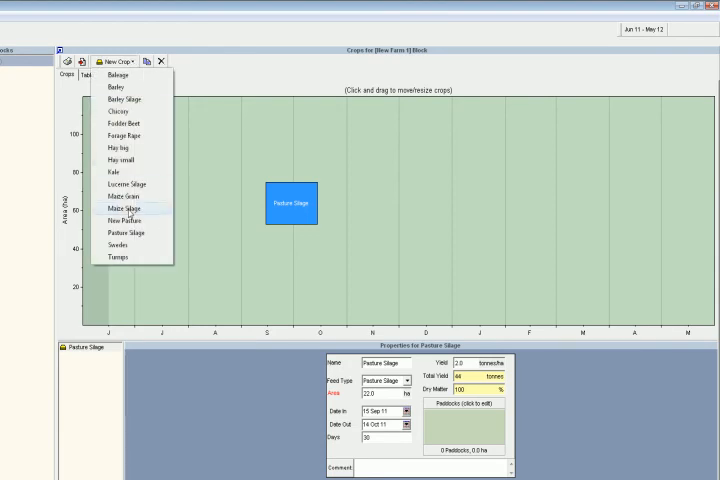
- Add Maize Silage with its paddocks and bring up the Date In calendar
click(122, 208)
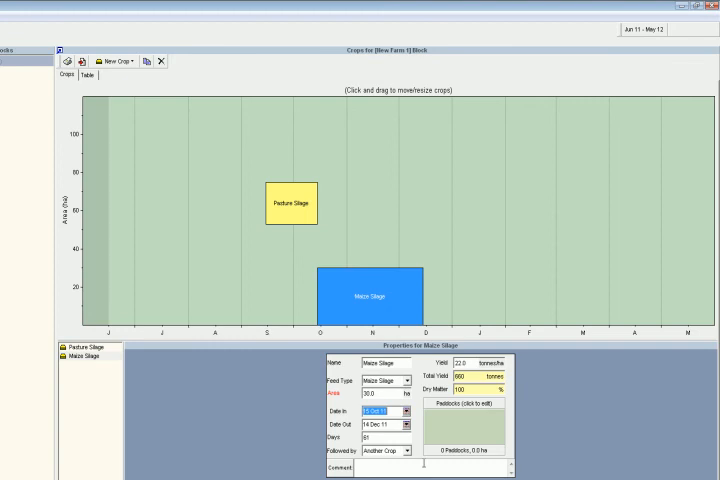
click(406, 412)
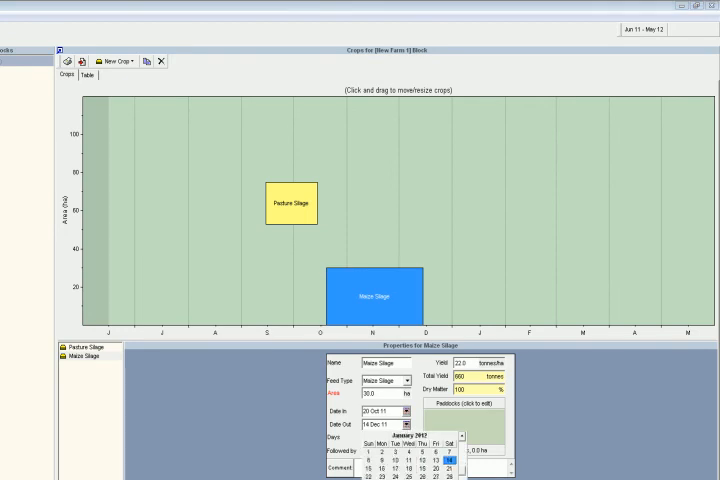